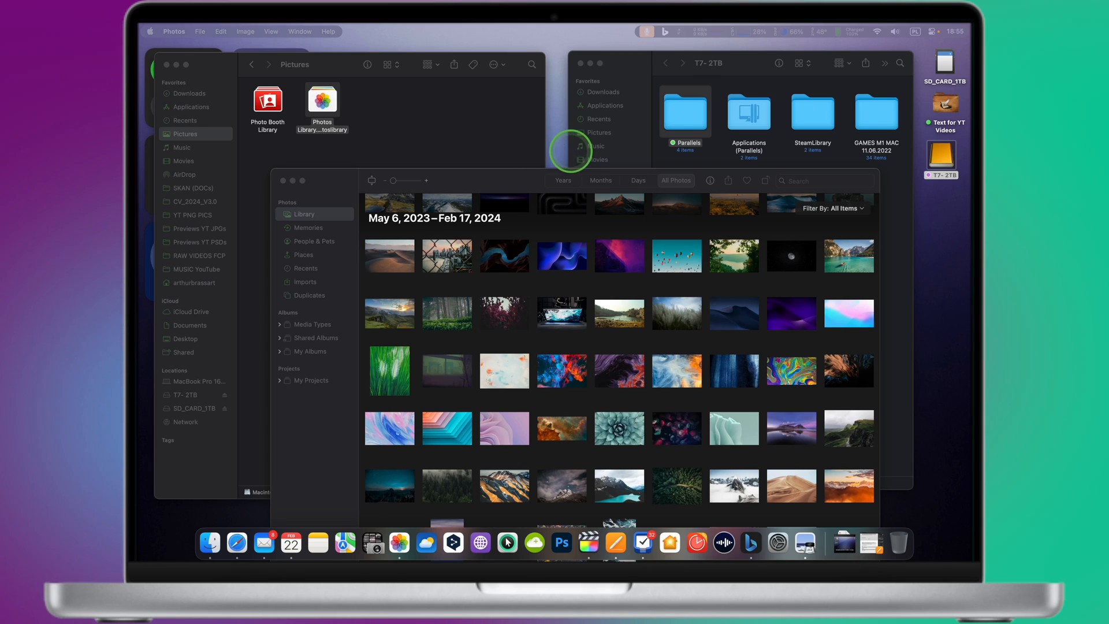
Step: Quit Photos from its Dock icon, leaving Finder previewing Photos Library.photoslibrary (668.2 MB) in Pictures
left_click(942, 158)
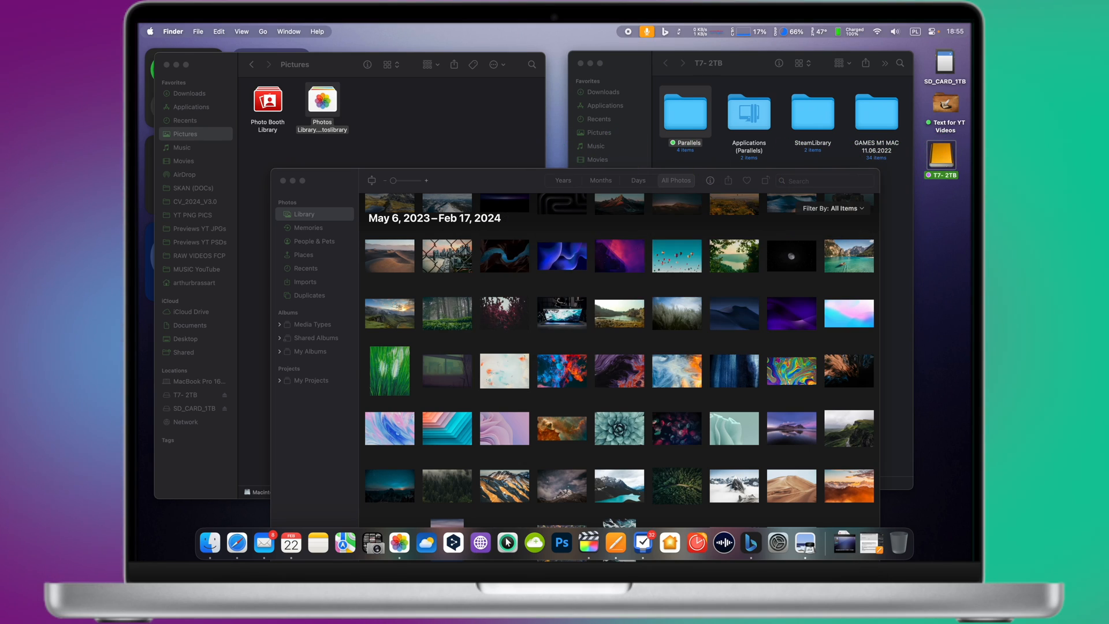
left_click(943, 156)
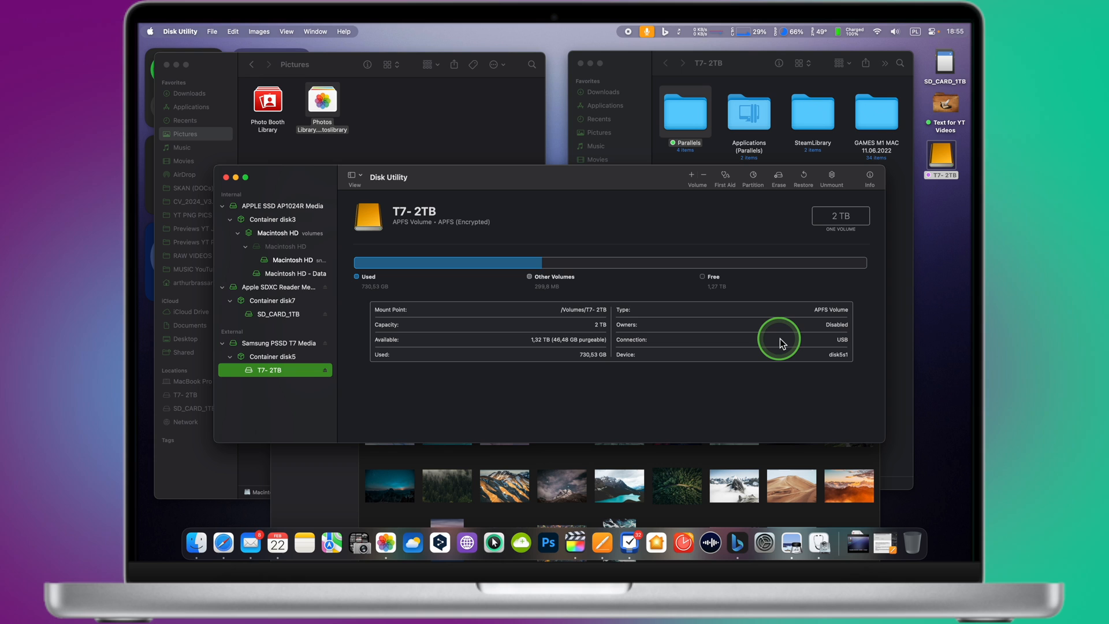
left_click(400, 543)
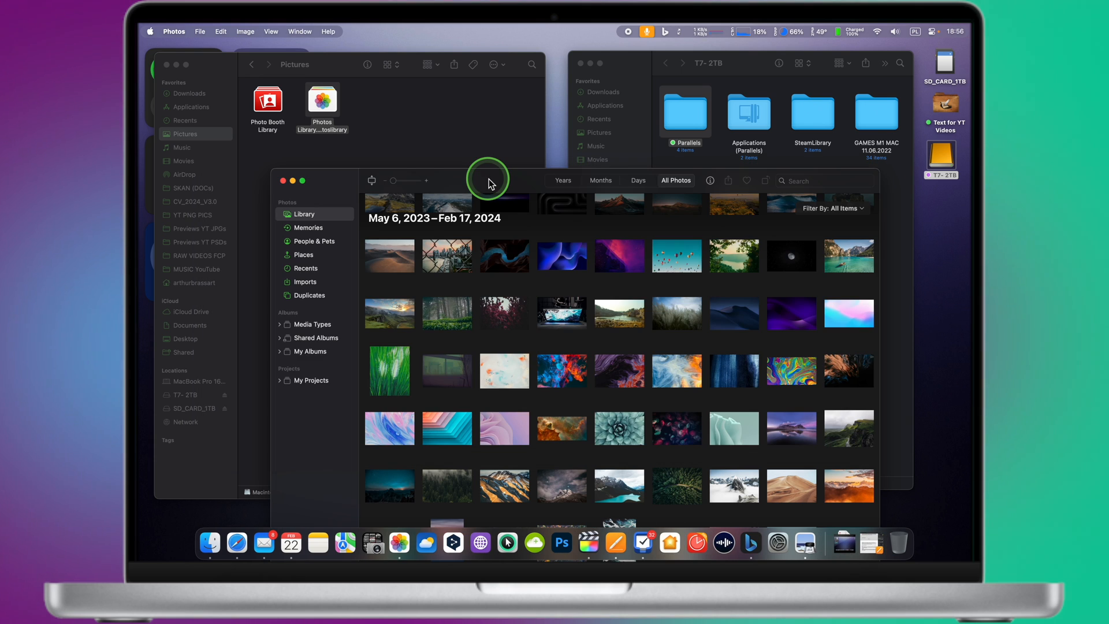
mouse_move(379, 489)
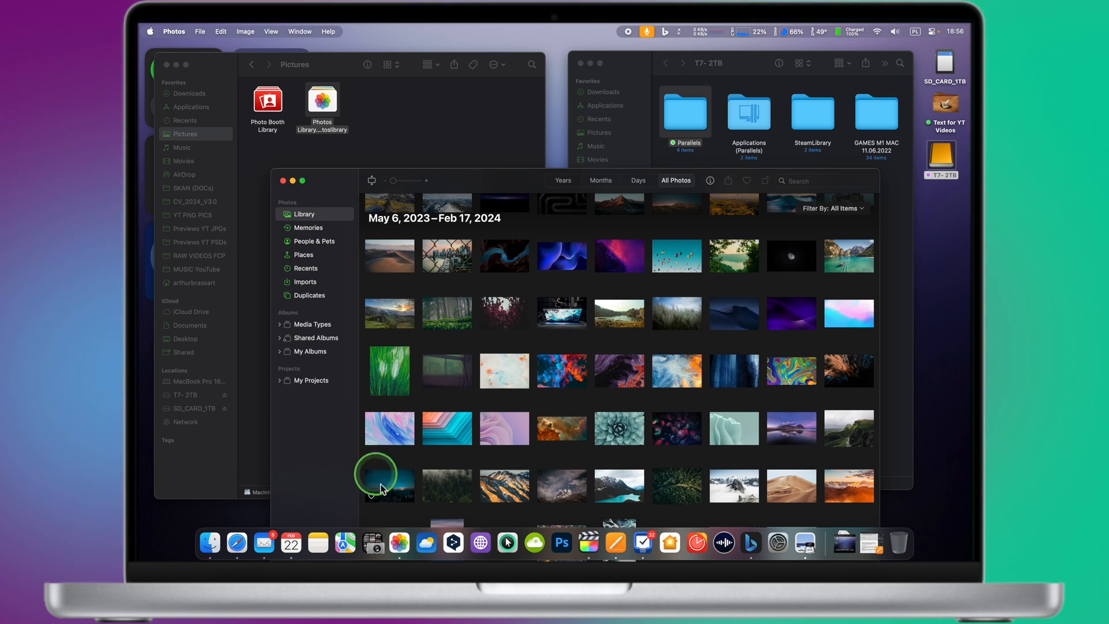
right_click(399, 543)
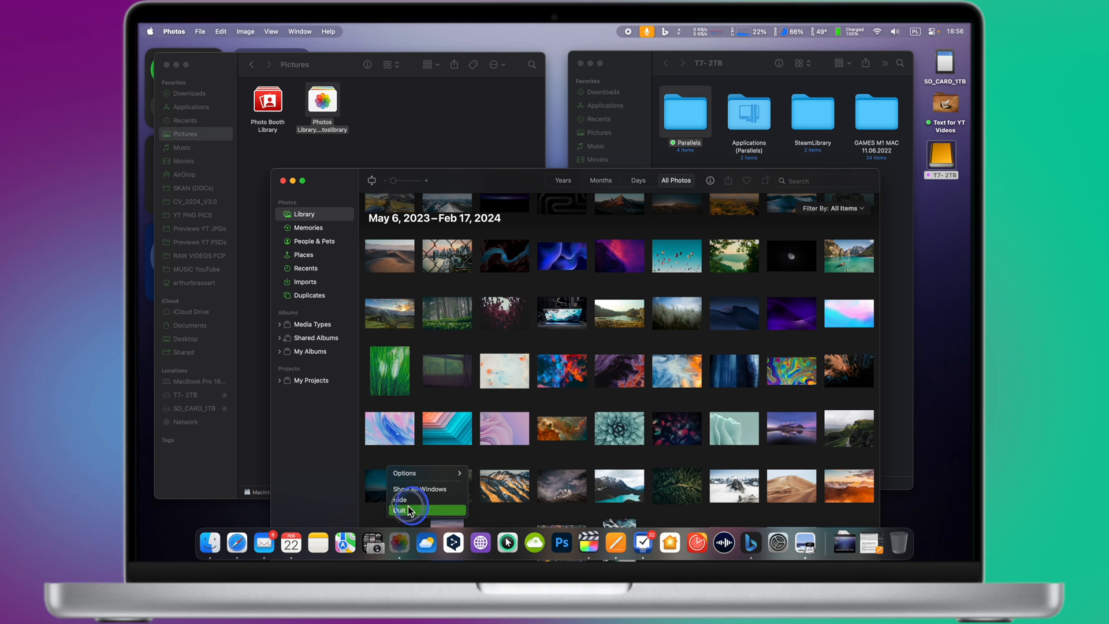
left_click(400, 511)
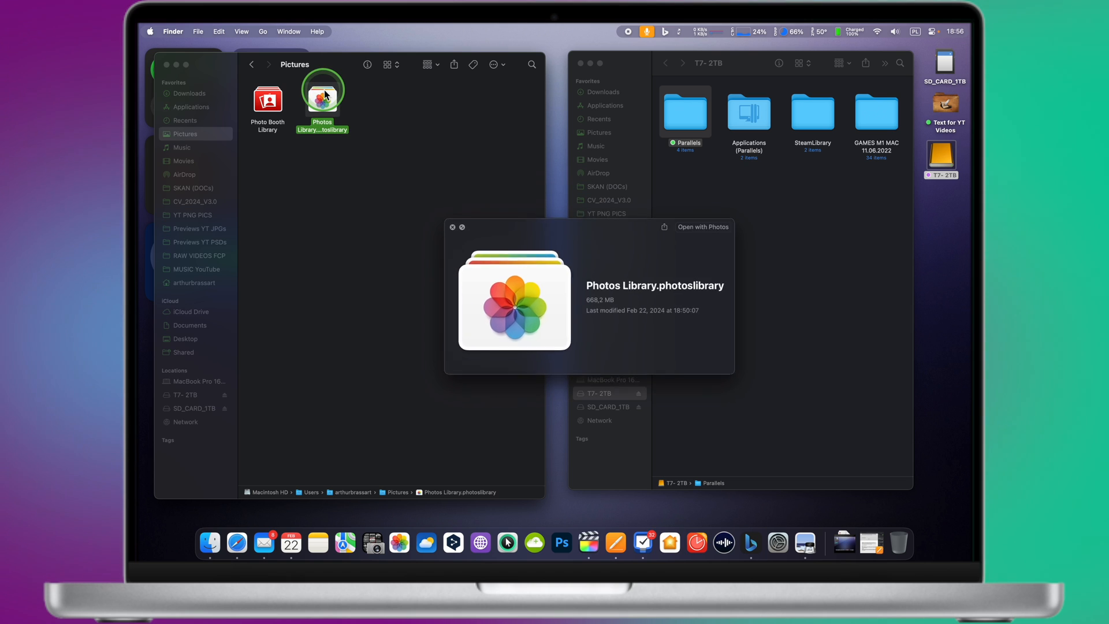
Step: Reopen the library in Photos to confirm it lives in Pictures, then quit Photos again
left_click(453, 226)
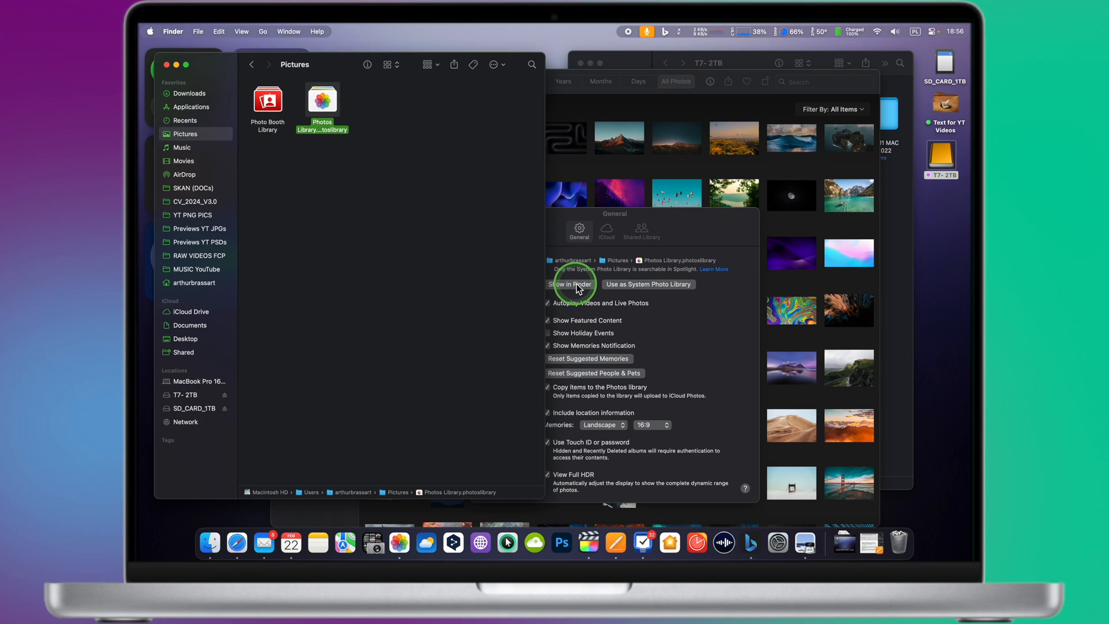
mouse_move(523, 220)
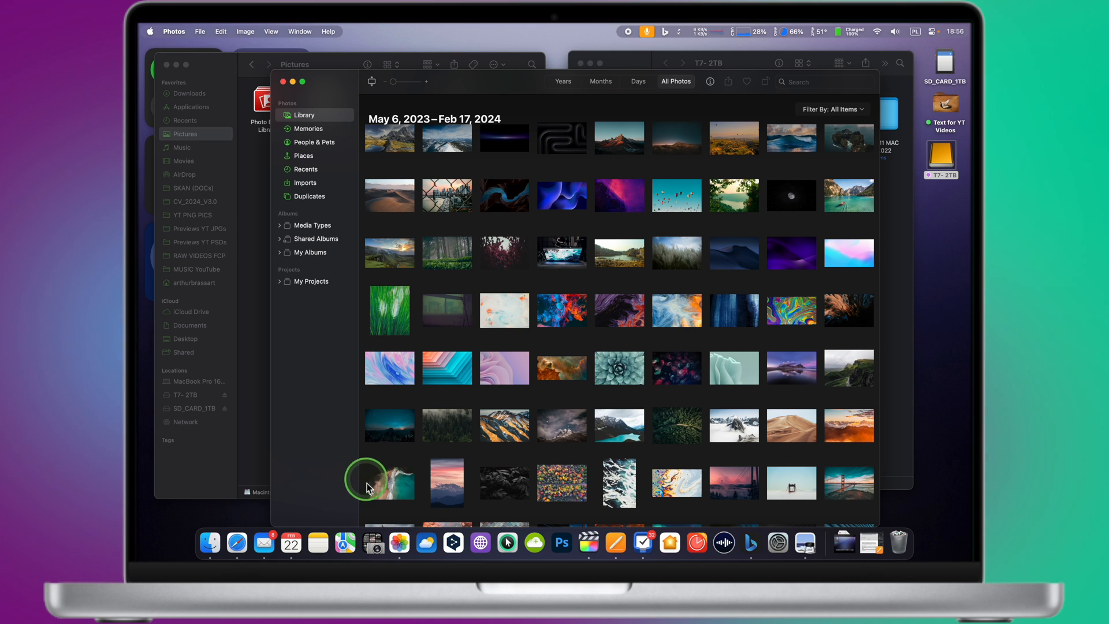
right_click(399, 544)
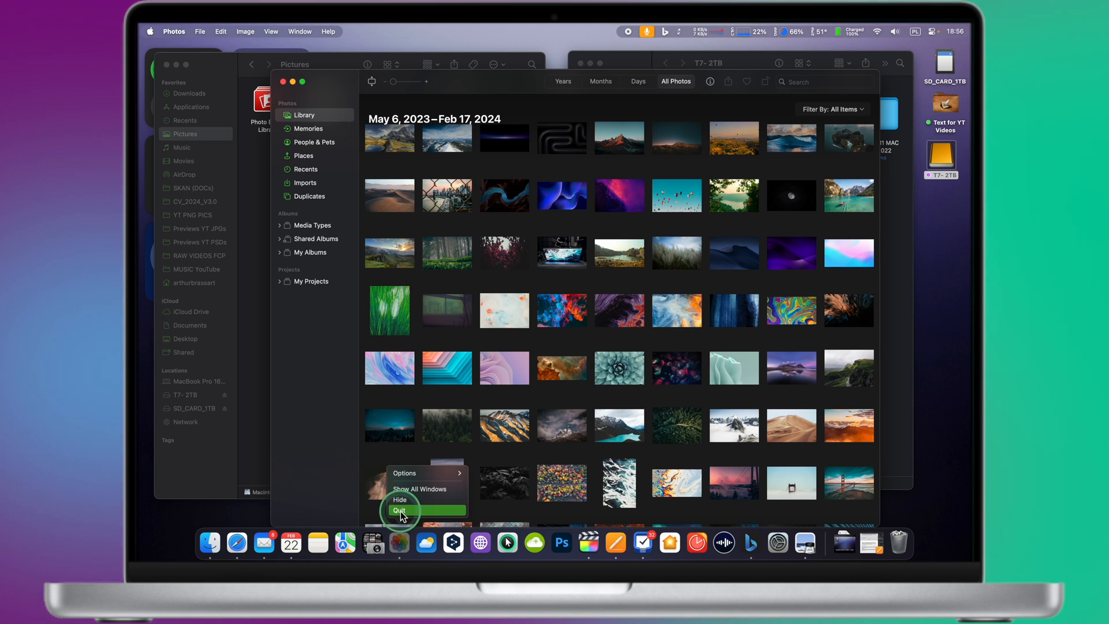
left_click(400, 510)
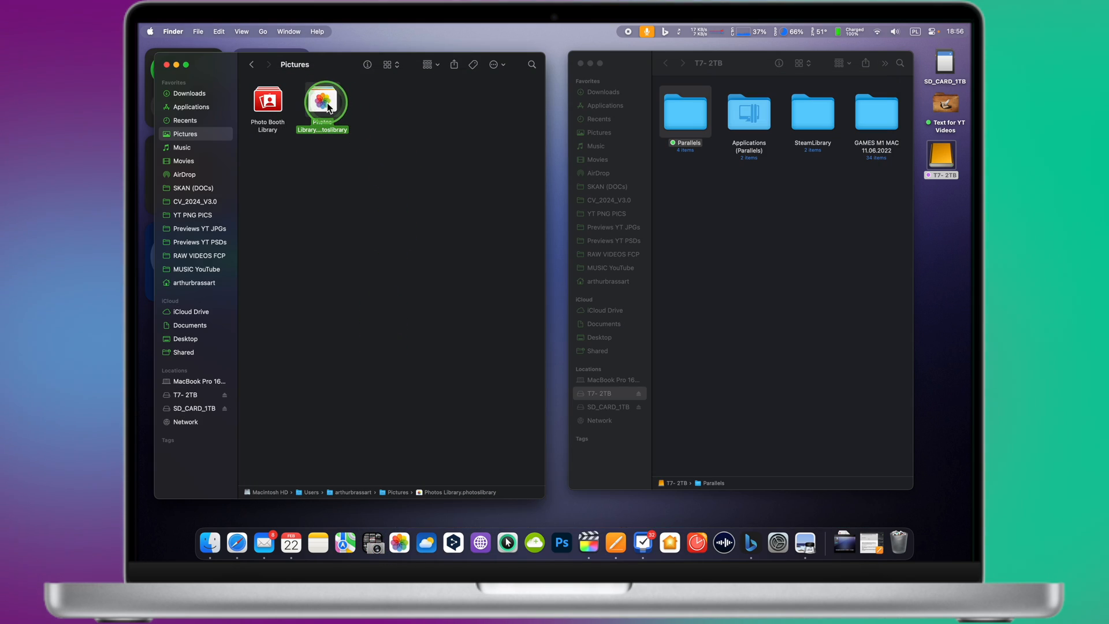
Step: Copy Photos Library.photoslibrary from Pictures onto the T7-2TB drive, keeping the original
left_click_drag(322, 103, 690, 187)
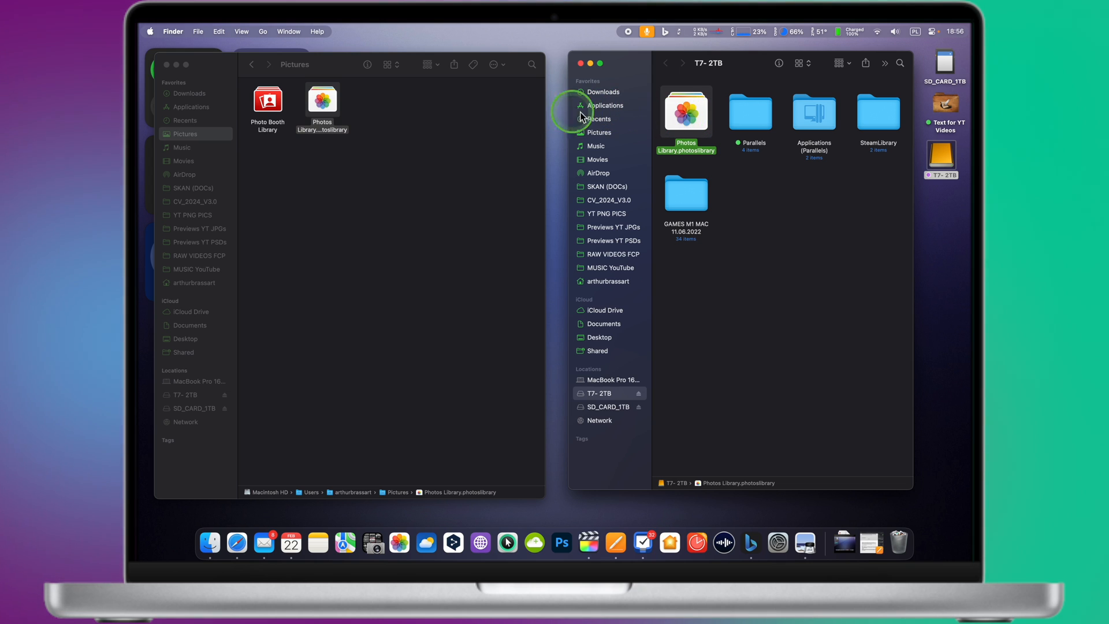
key("space")
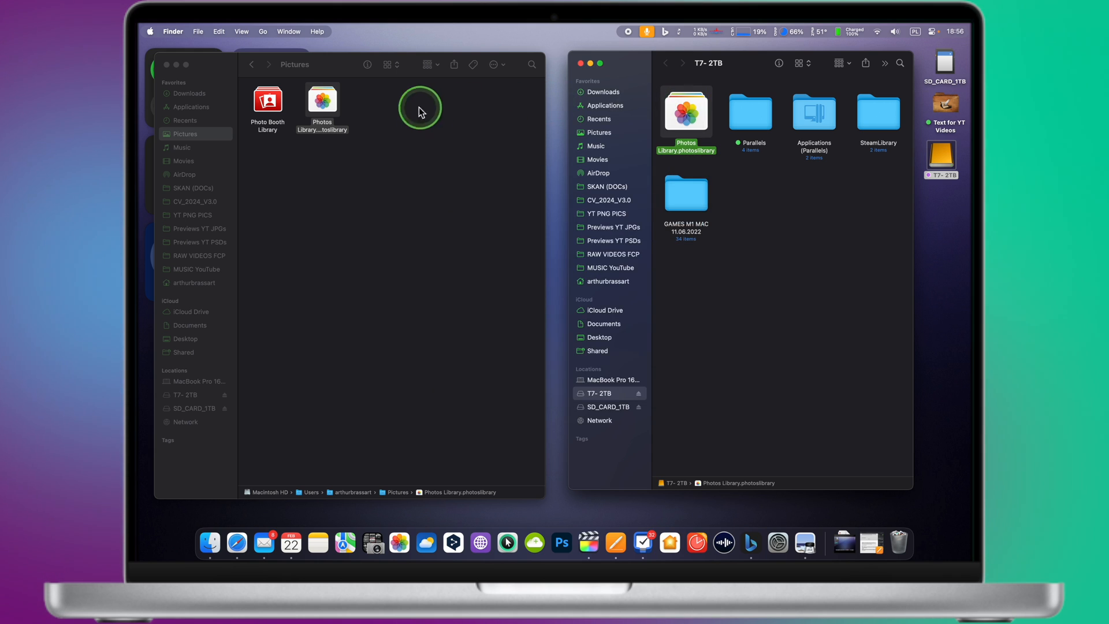
left_click(321, 98)
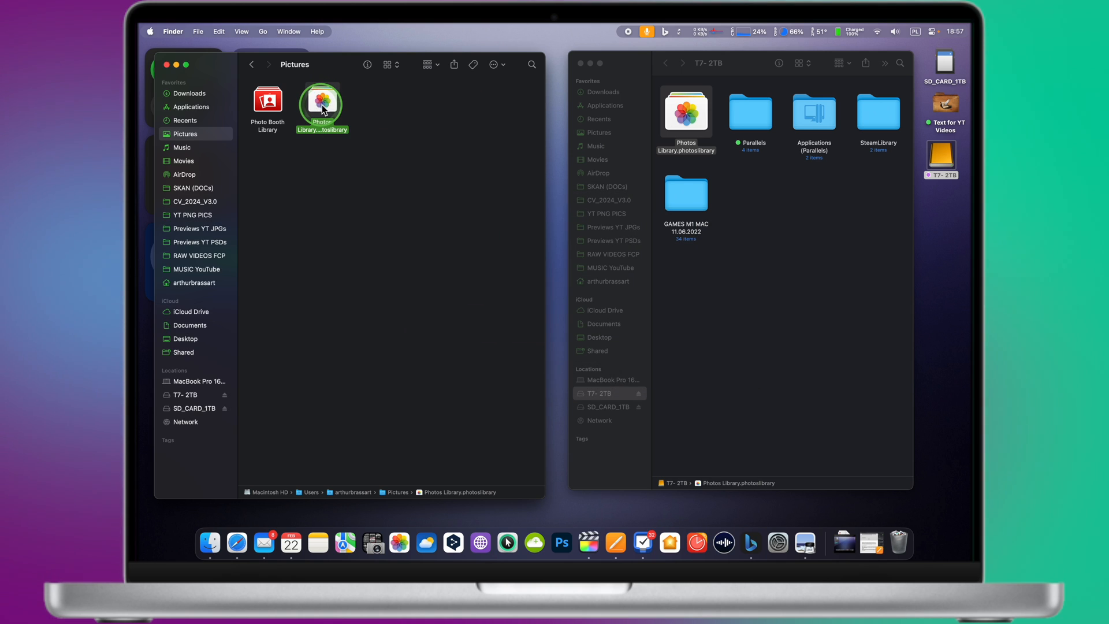
Step: Move the original Photos Library from Pictures to the Trash, leaving only the Photo Booth Library
left_click_drag(323, 106, 552, 234)
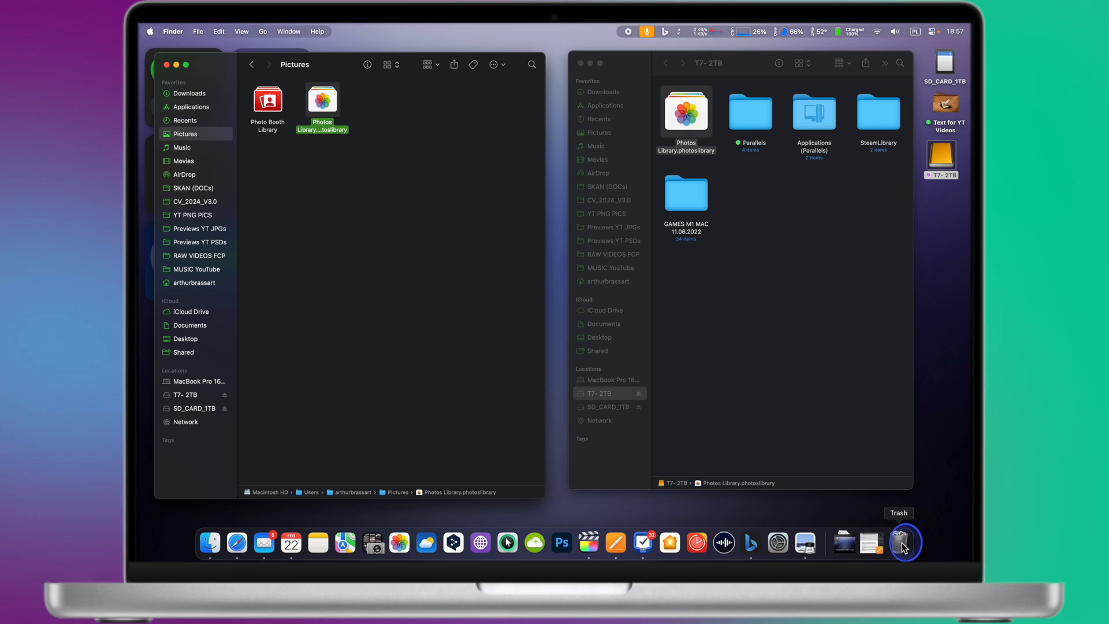
left_click(904, 543)
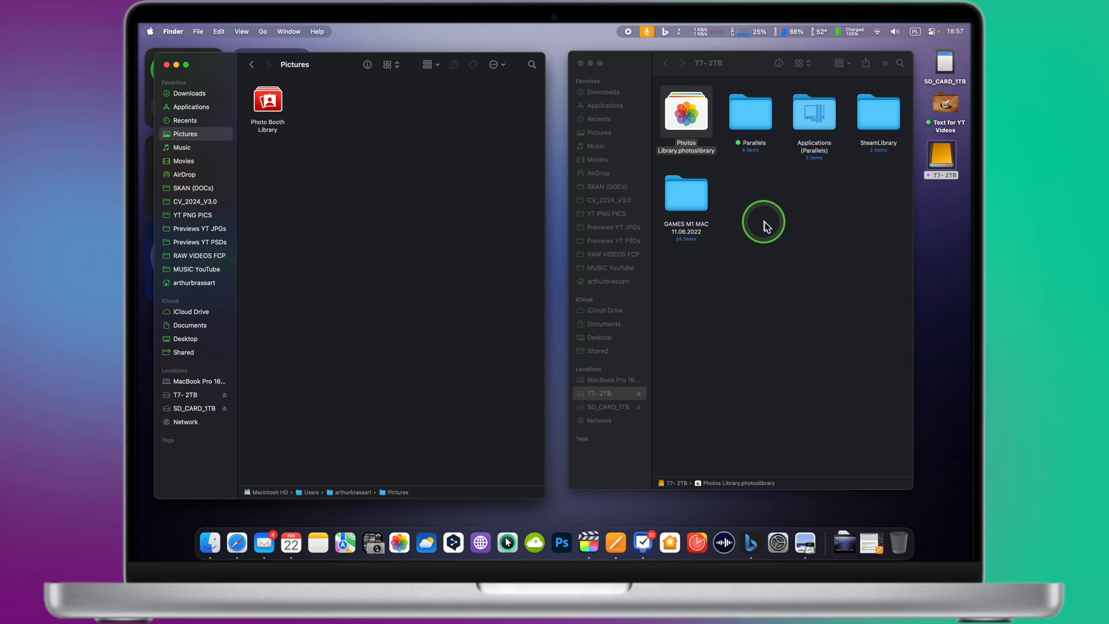
left_click(399, 542)
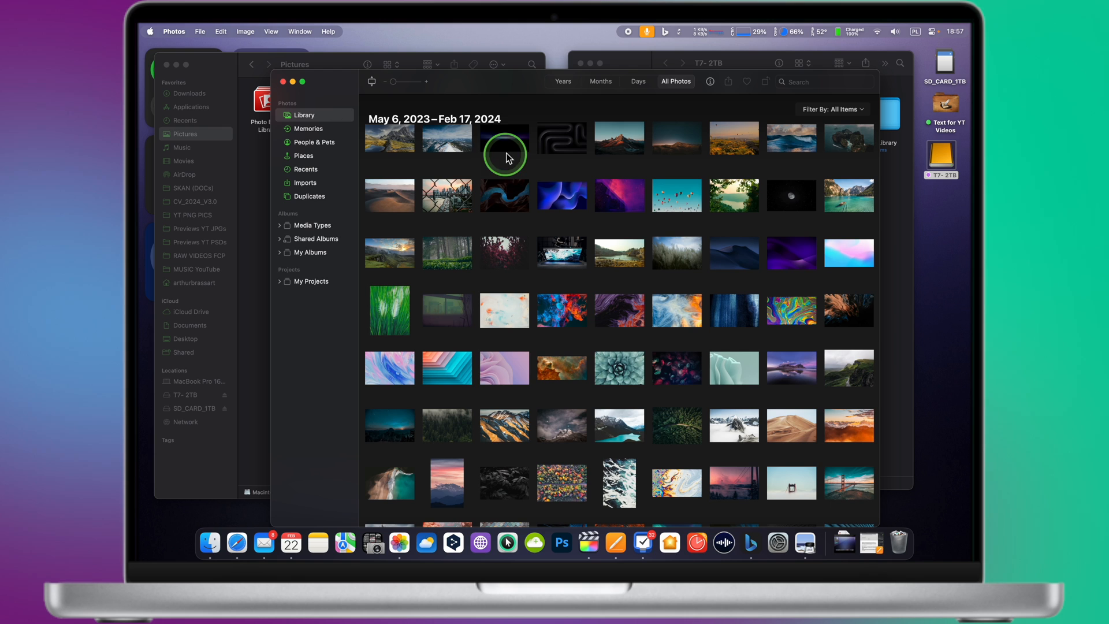
scroll("down", 3)
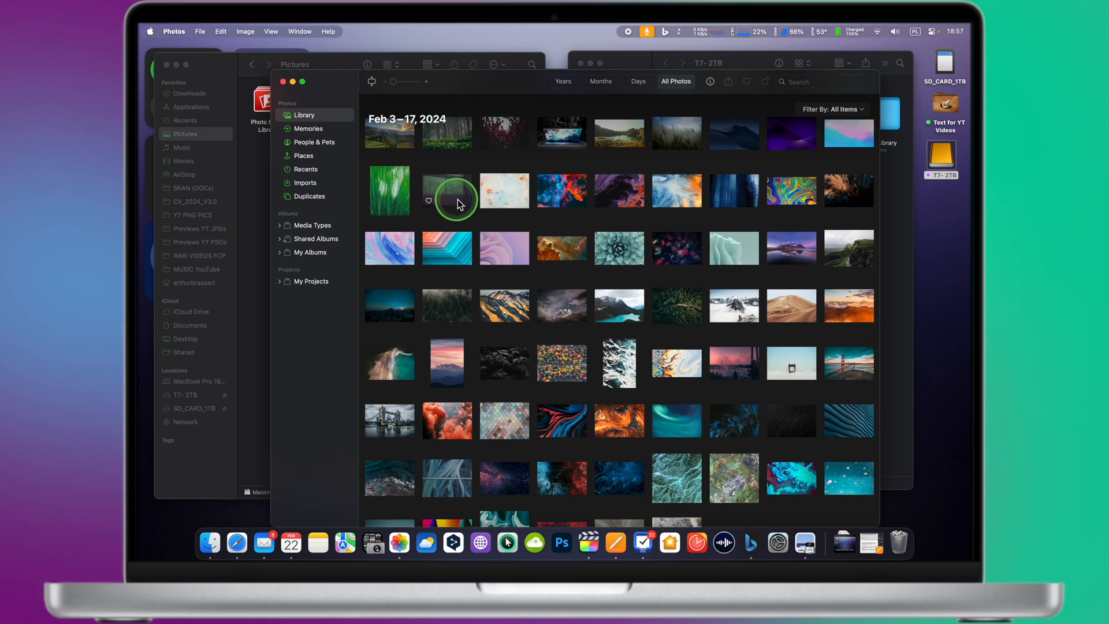
left_click(504, 248)
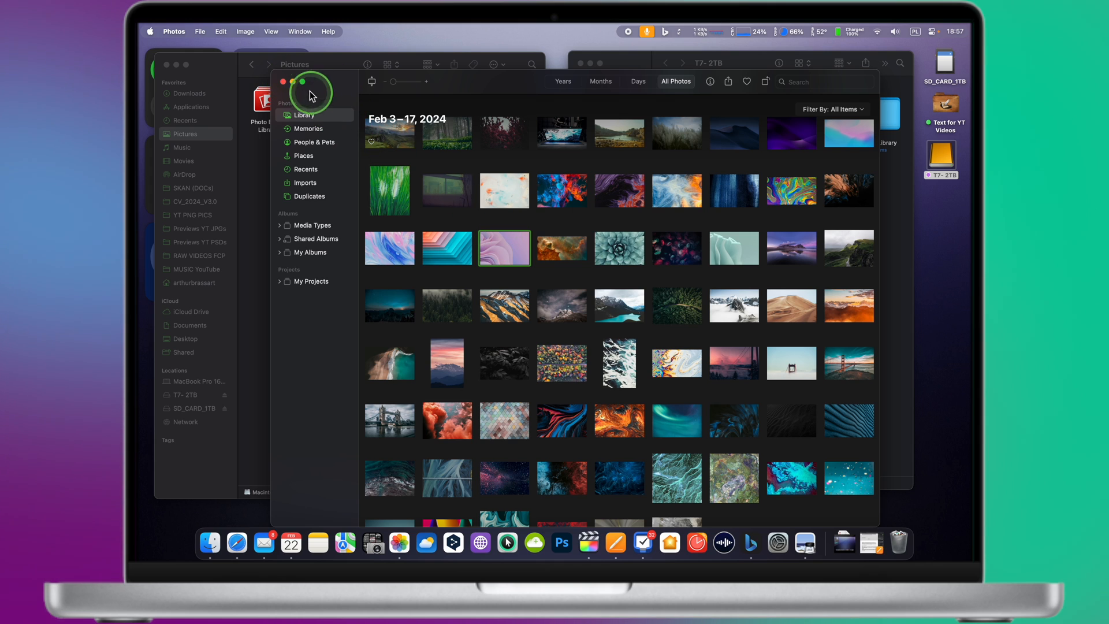
left_click(278, 82)
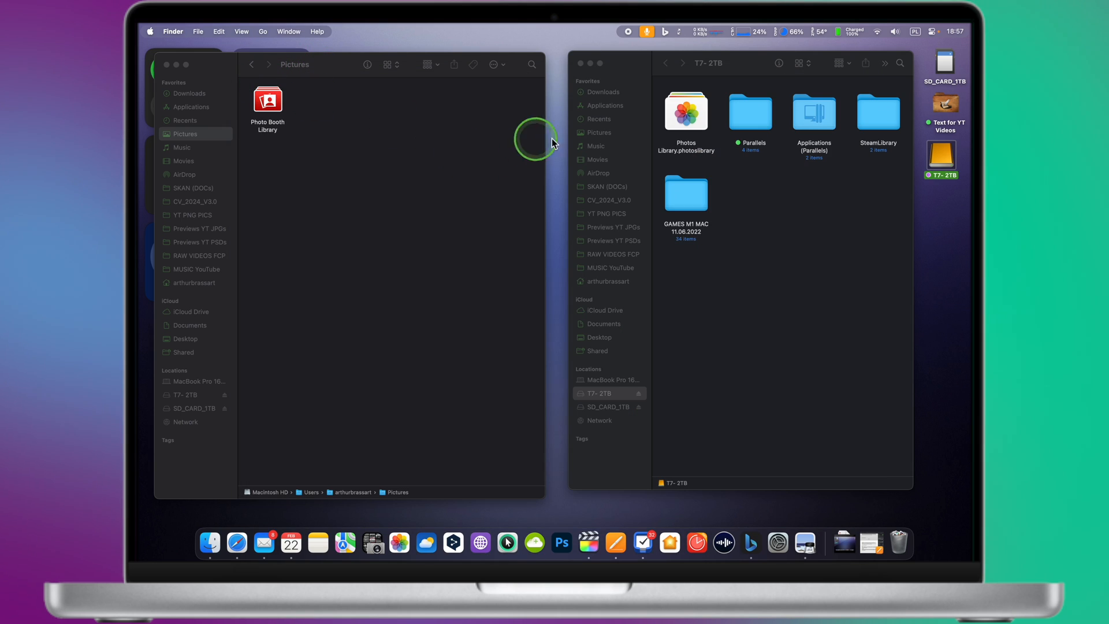
Step: Close the Pictures window and launch Photos Library.photoslibrary from the T7-2TB drive
left_click(686, 112)
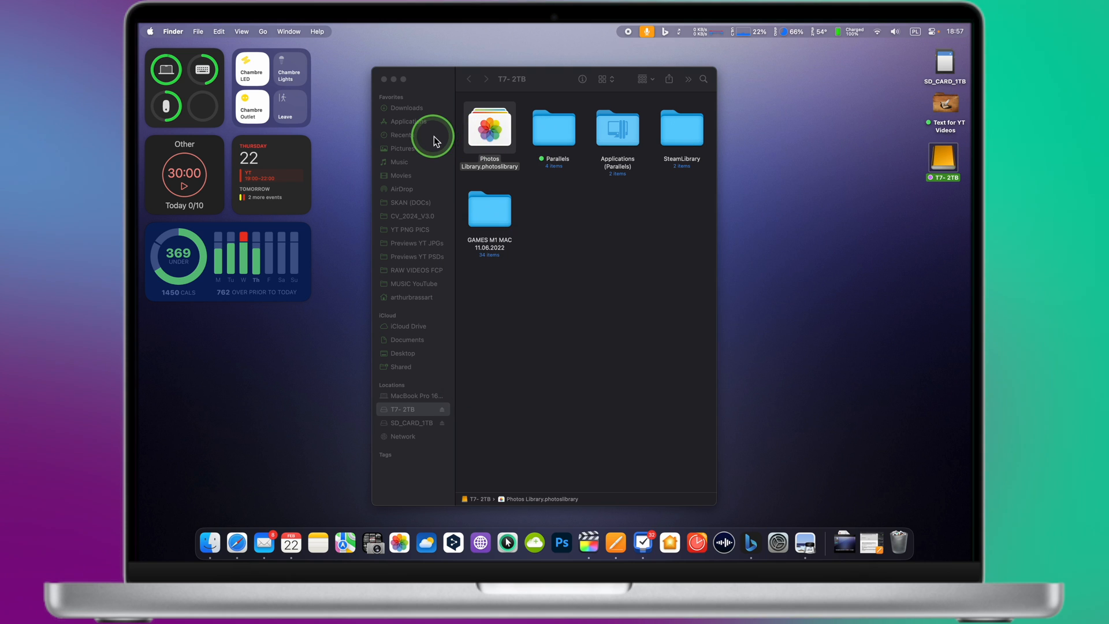
double_click(490, 129)
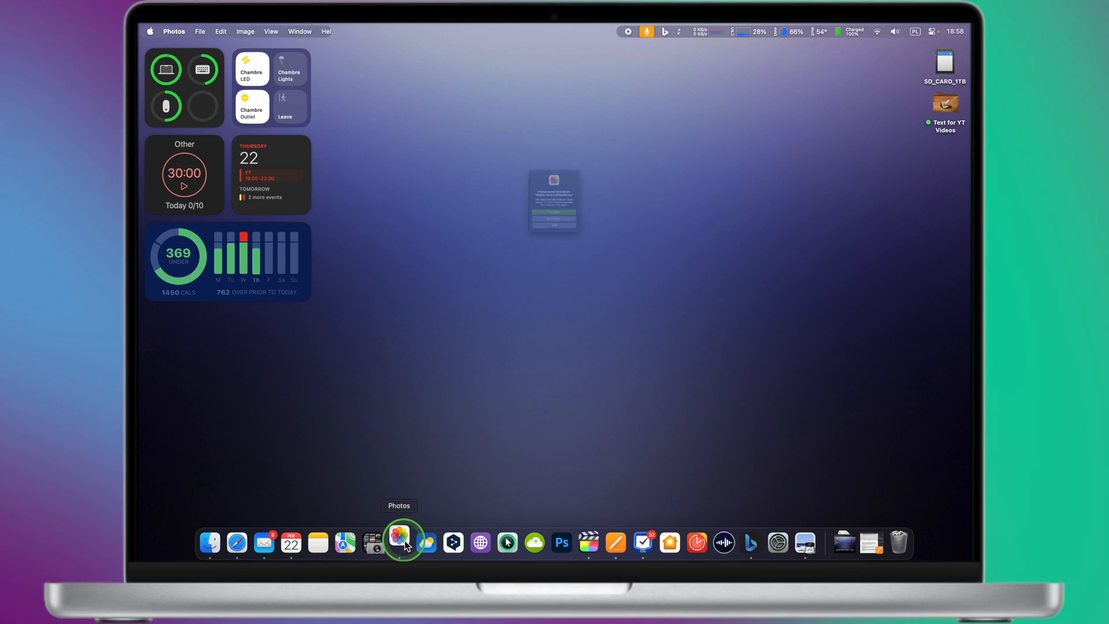
Step: Dismiss the missing-library alert and relaunch Photos with the library chooser listing the T7-2TB library
left_click(400, 543)
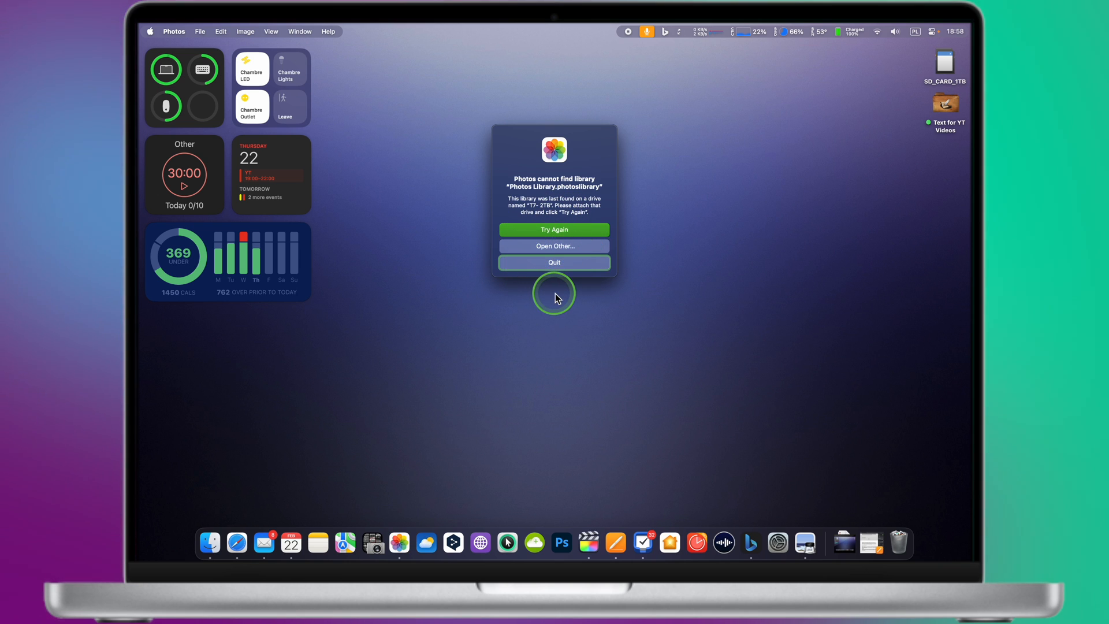
left_click(555, 262)
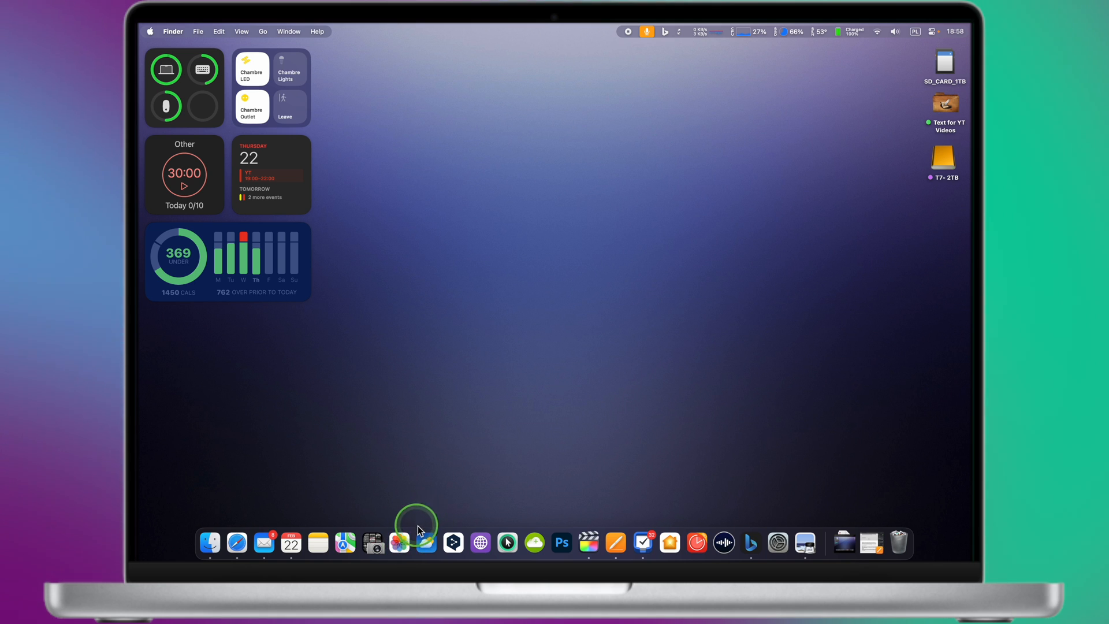
left_click(400, 543)
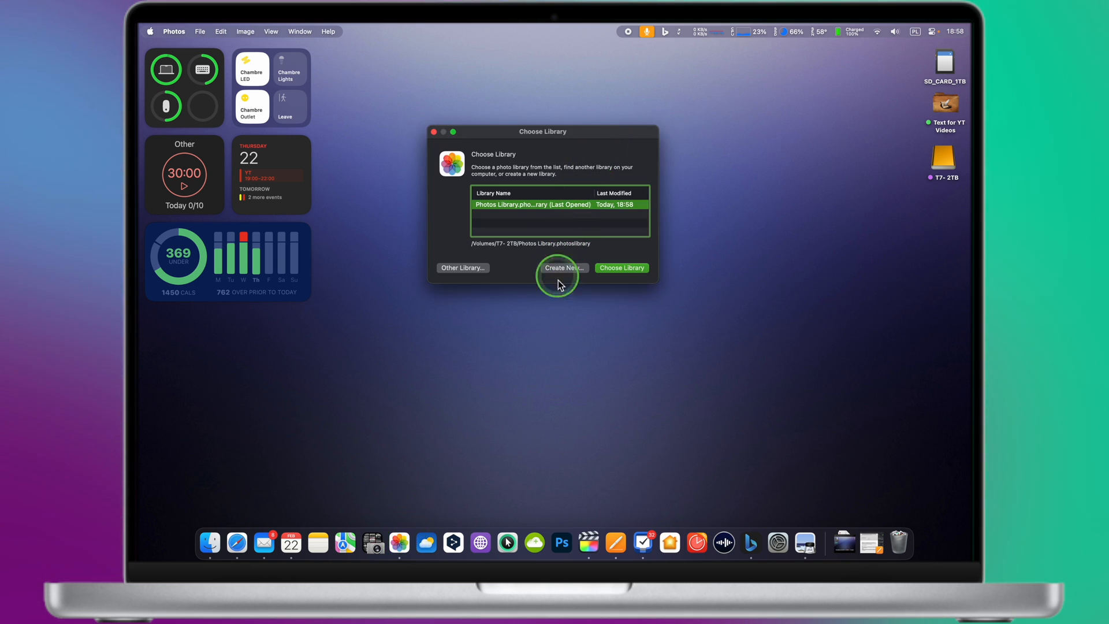